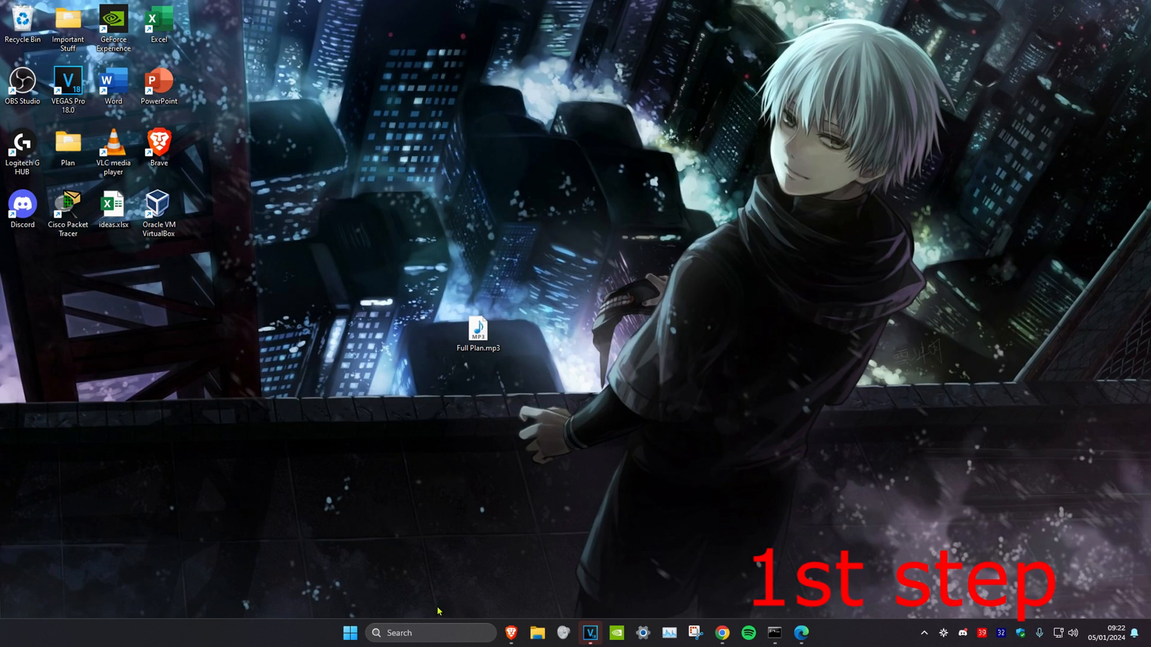
# Run sfc /scannow in an administrator Command Prompt
pyautogui.write('cmd')
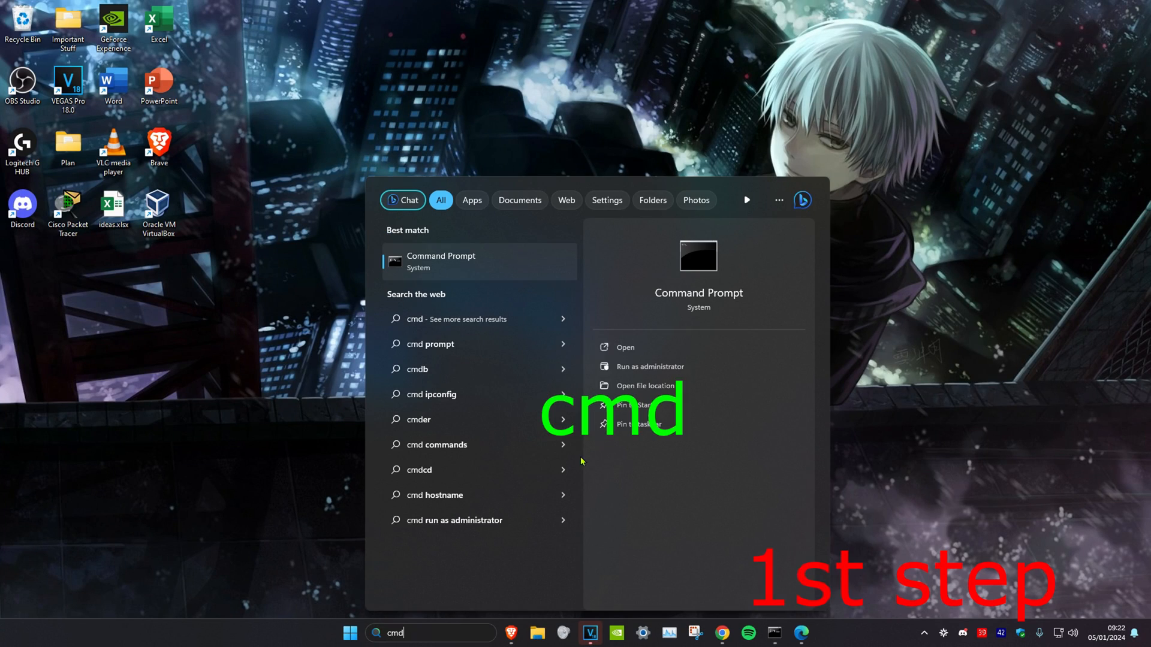
pyautogui.click(649, 366)
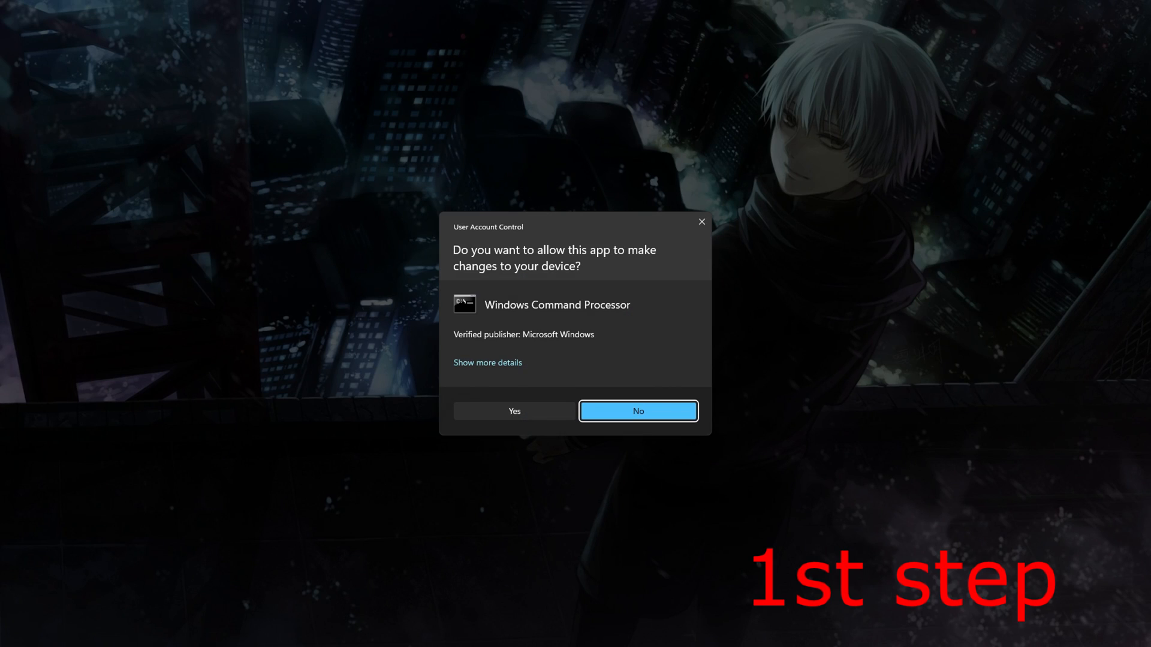
pyautogui.click(513, 411)
pyautogui.write('sfc /')
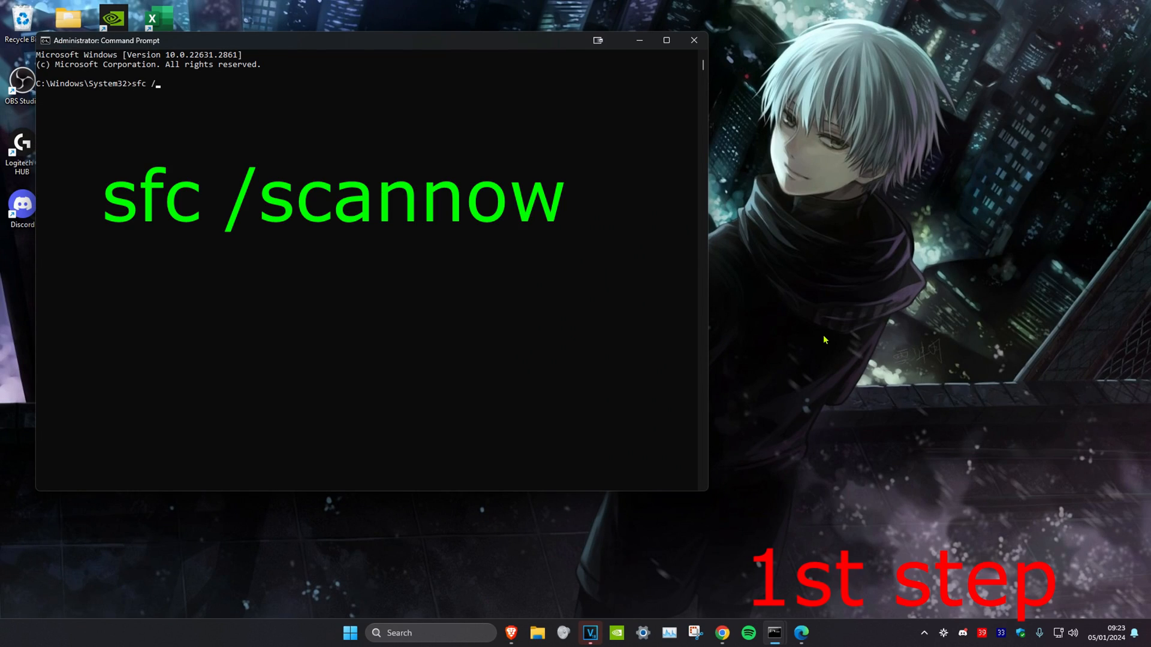
pyautogui.write('scannow')
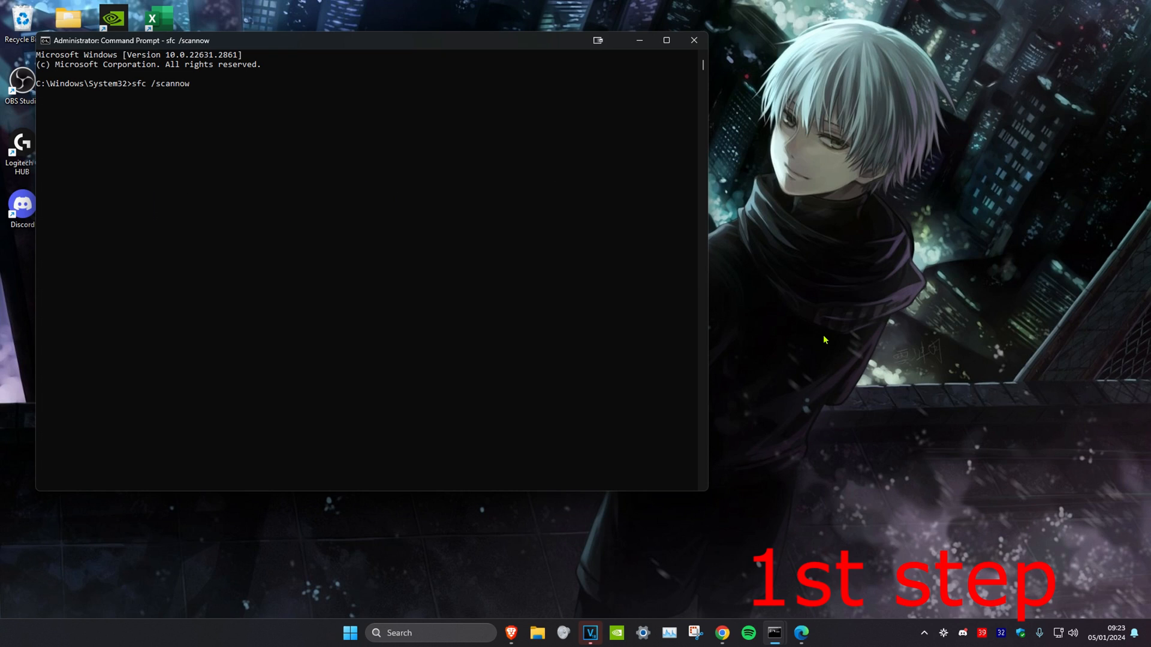
pyautogui.press('Enter')
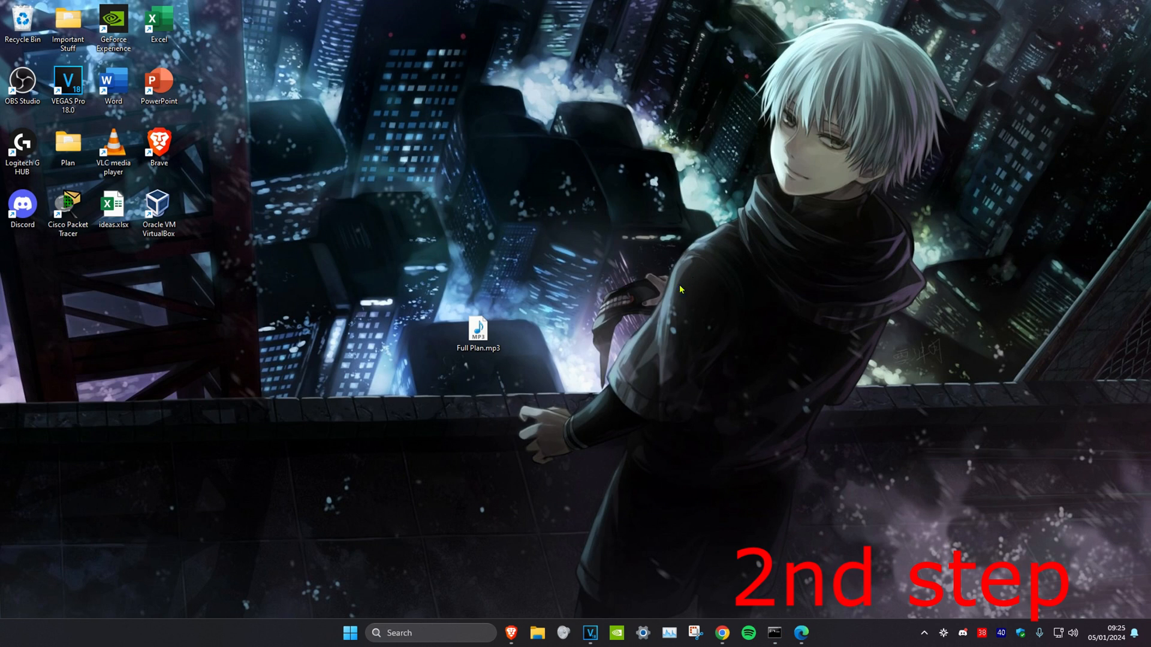
# Run ipconfig /flushdns and netsh winsock reset as administrator, then close the window
pyautogui.write('cmd')
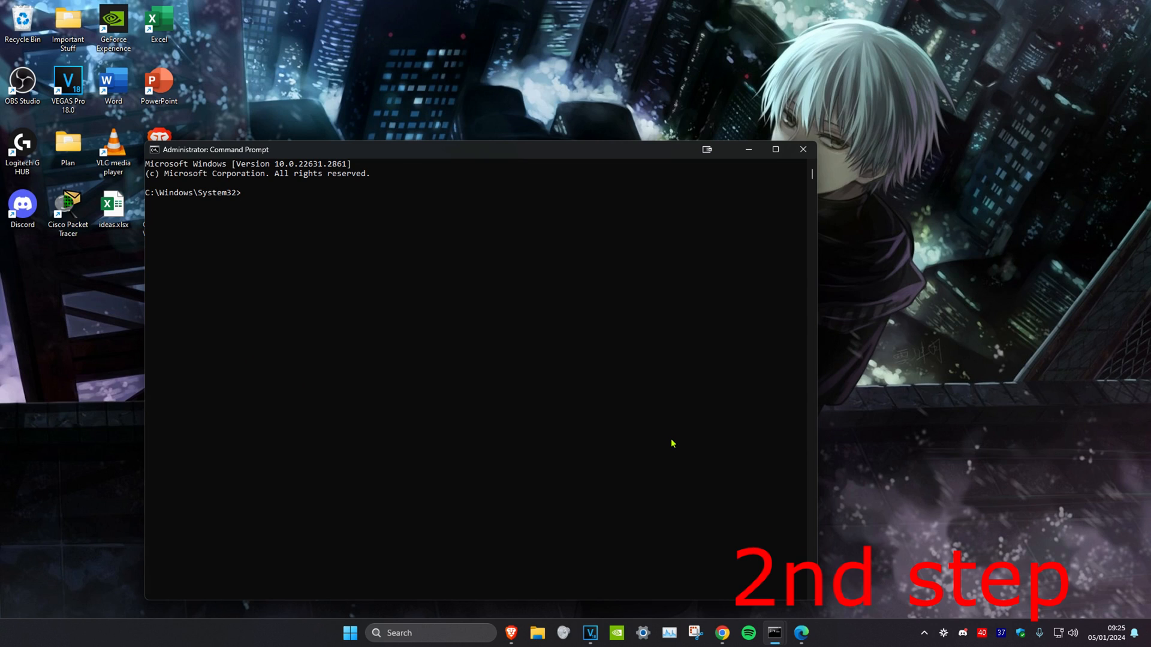
pyautogui.write('ipconfig')
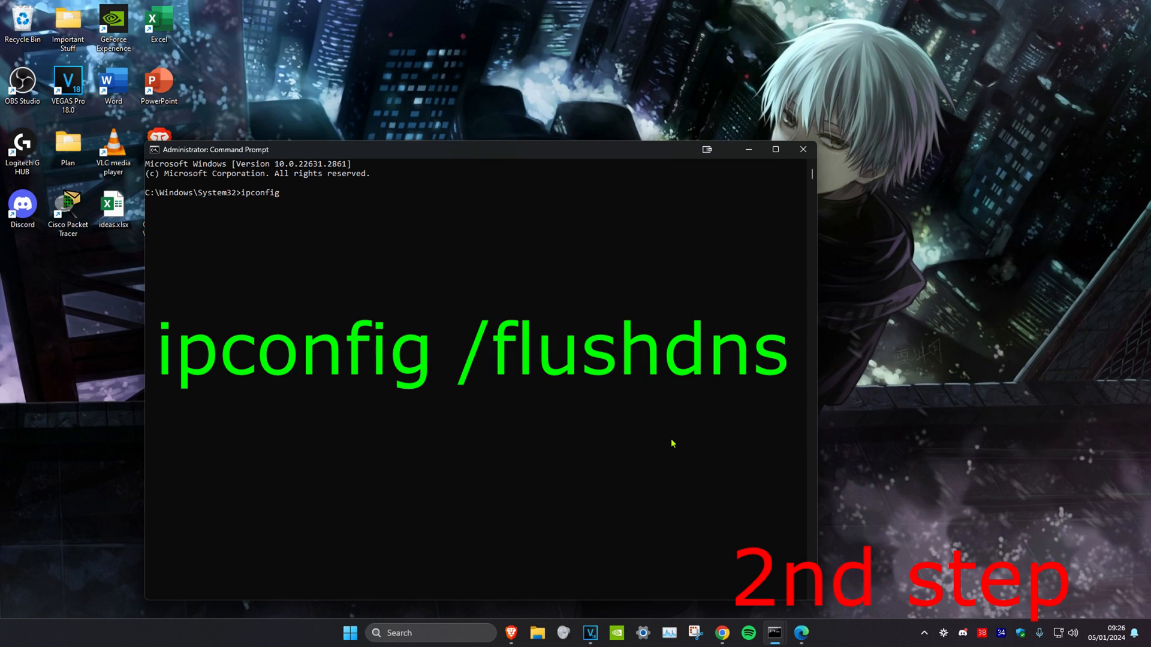
pyautogui.write('/flushdns')
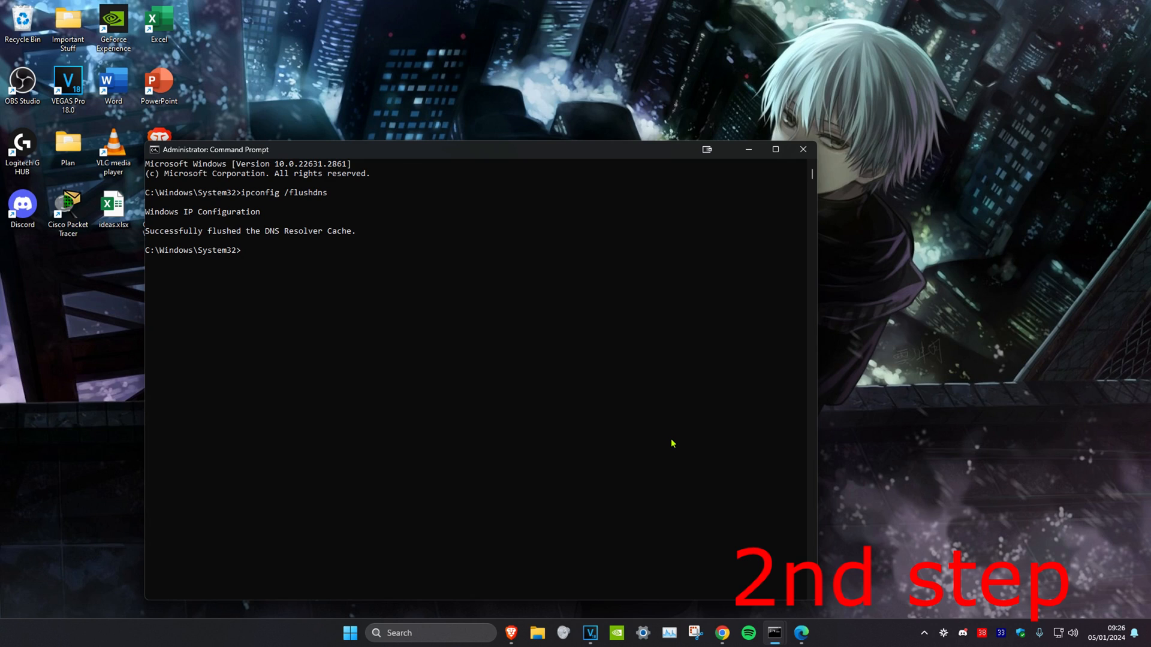
pyautogui.write('netsh')
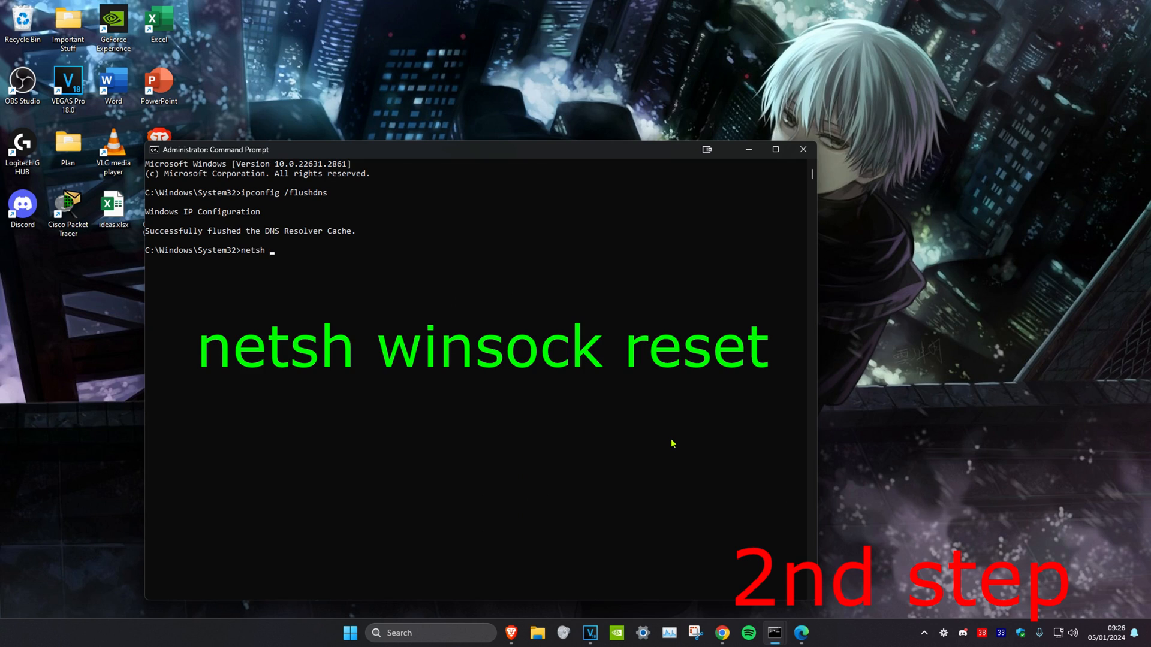
pyautogui.write('winsock reset')
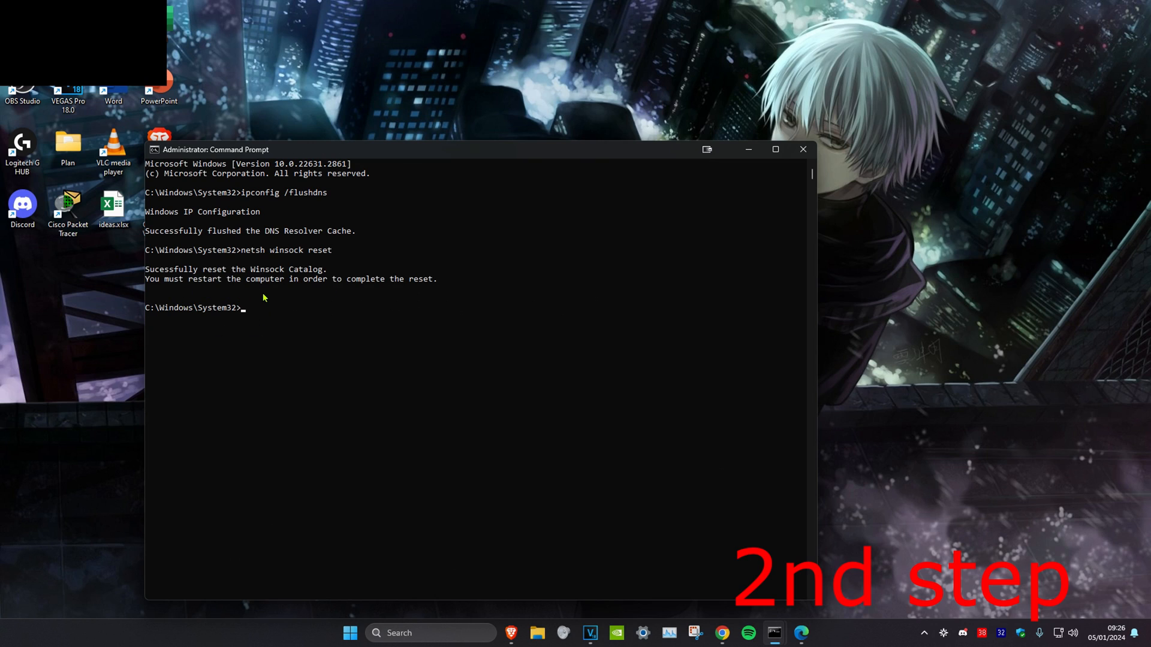
pyautogui.click(802, 149)
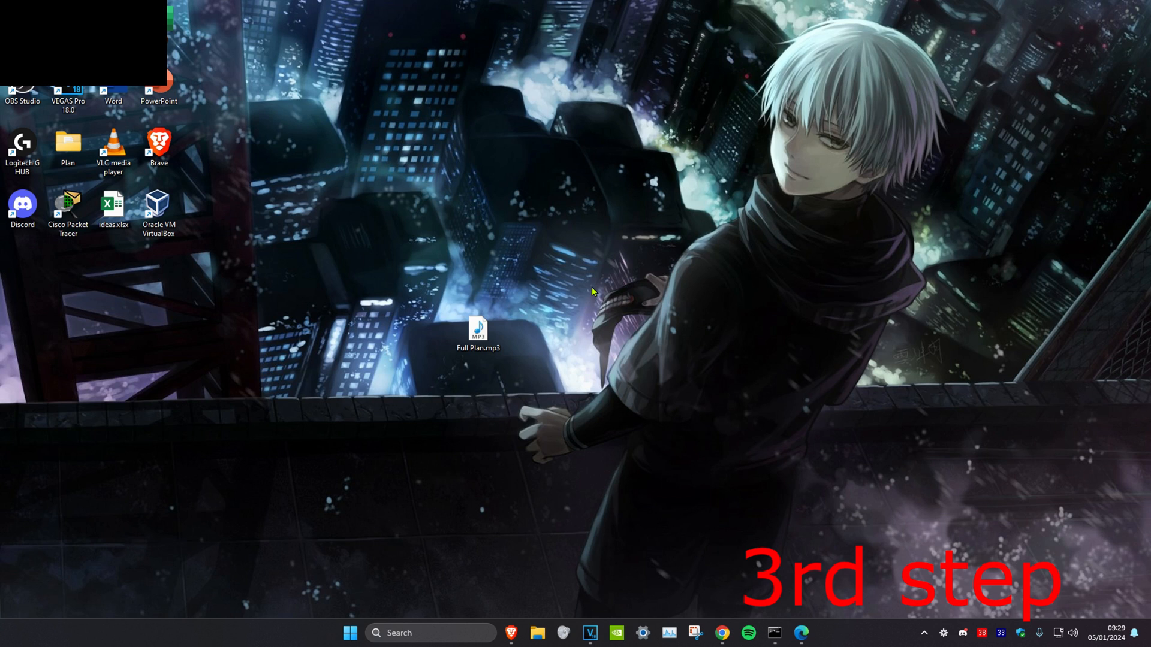
# Find NVIDIA Control Panel in the Installed apps list
pyautogui.write('ad')
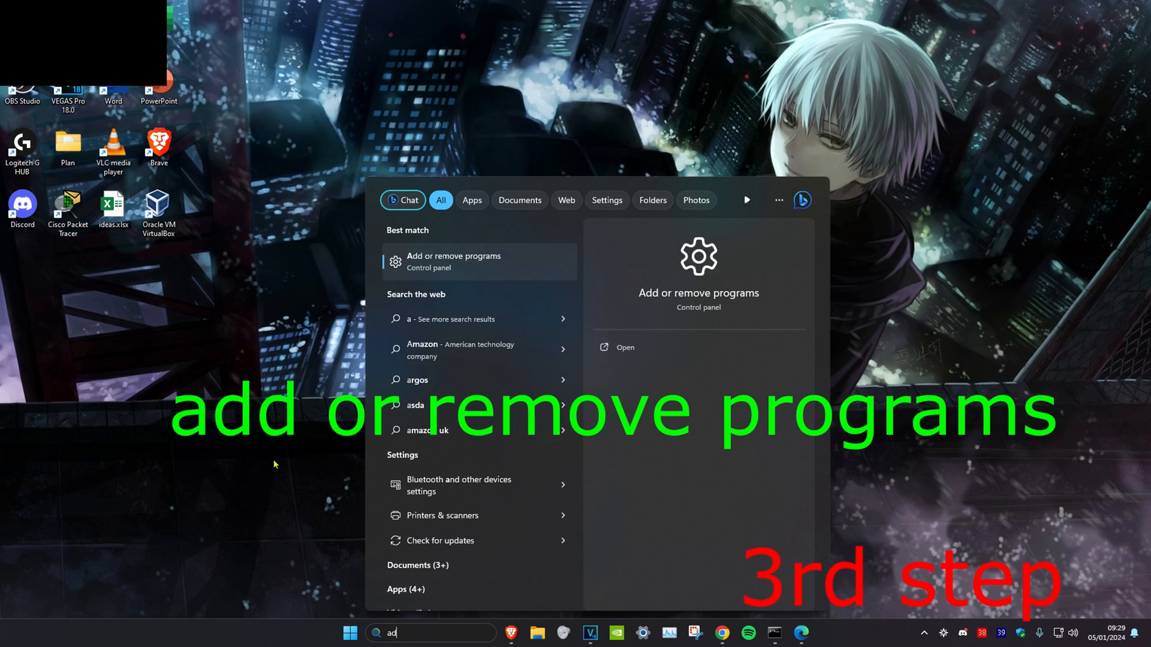
pyautogui.click(454, 260)
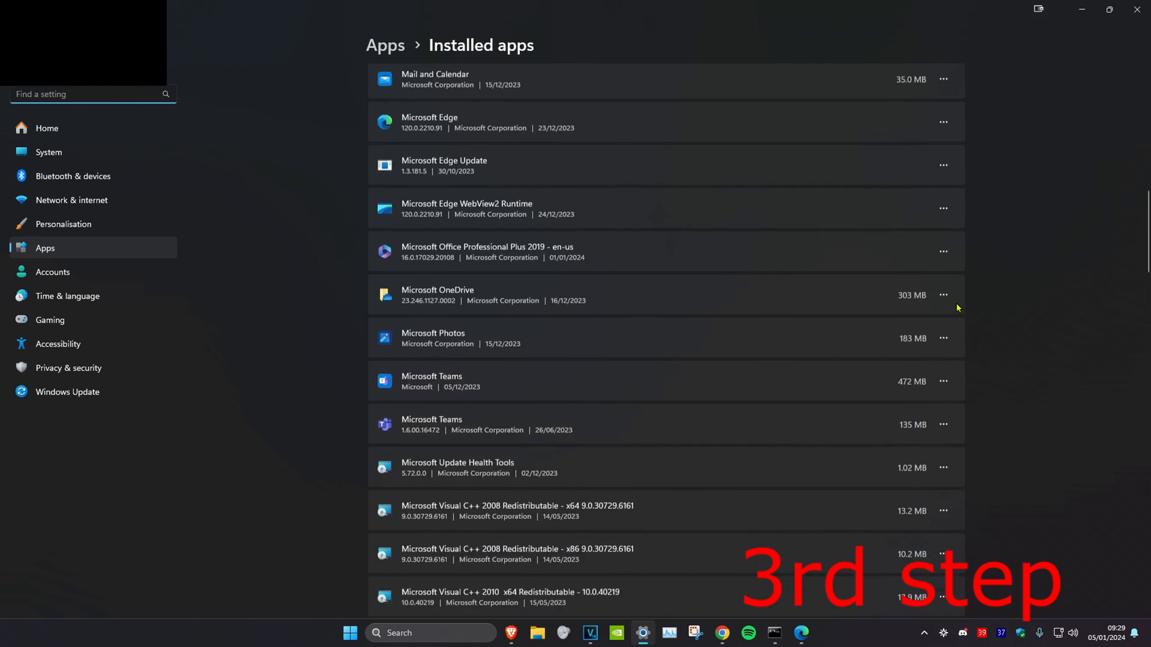
pyautogui.scroll(-3)
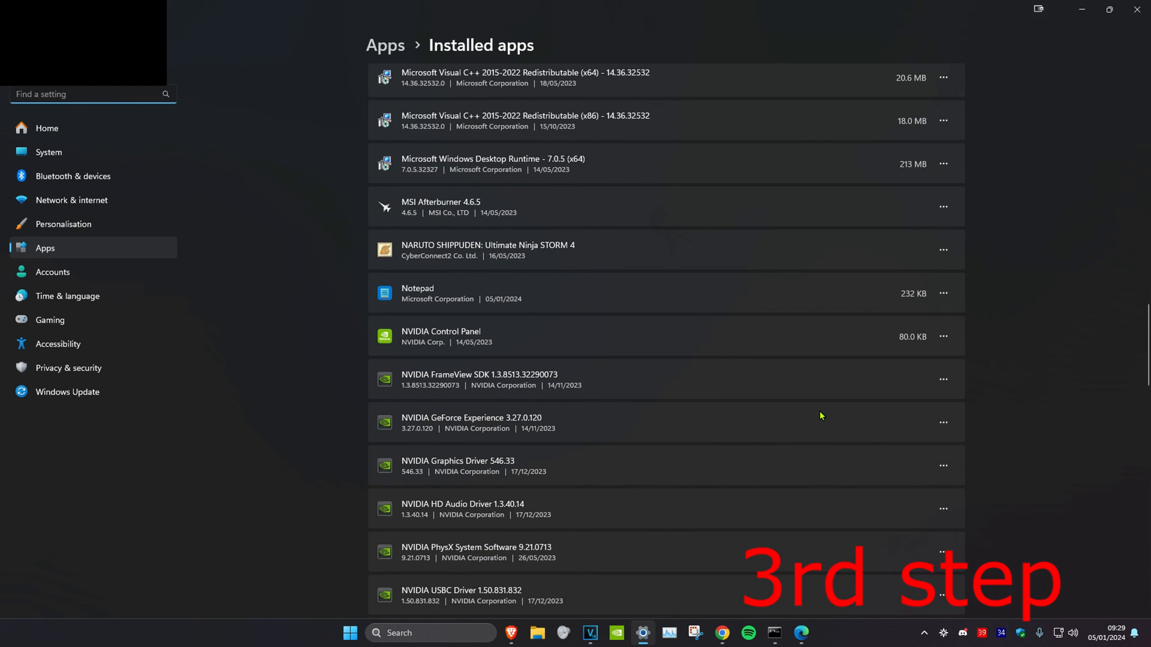
pyautogui.moveTo(925, 354)
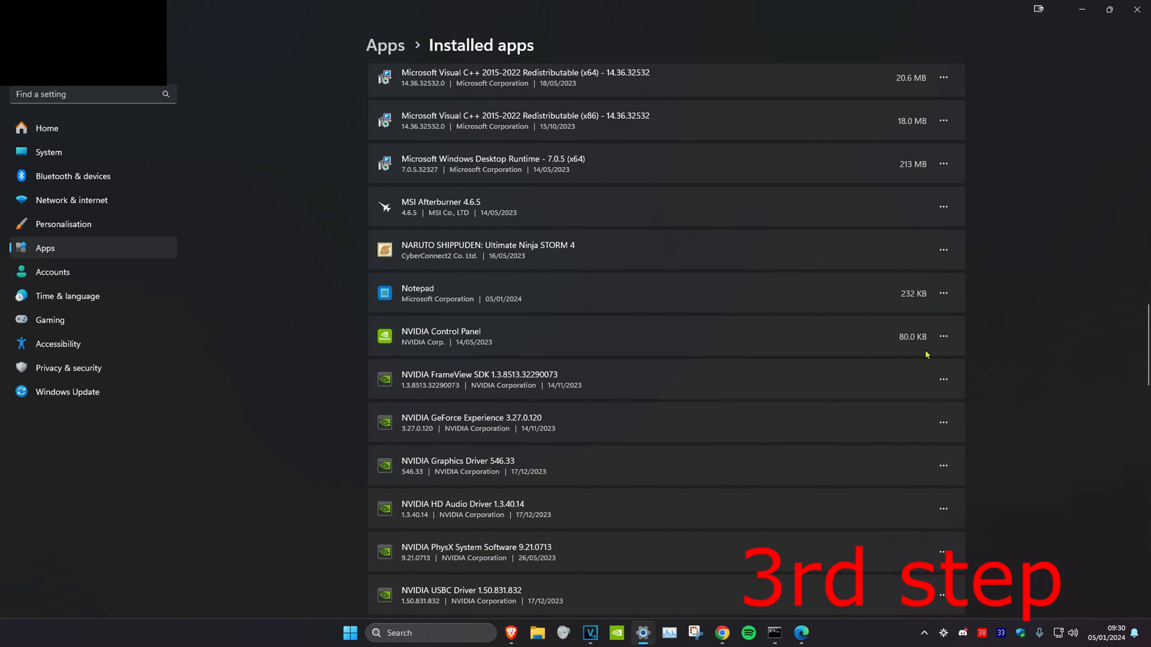
# Open NVIDIA Control Panel's advanced options and start resetting its app data
pyautogui.click(944, 337)
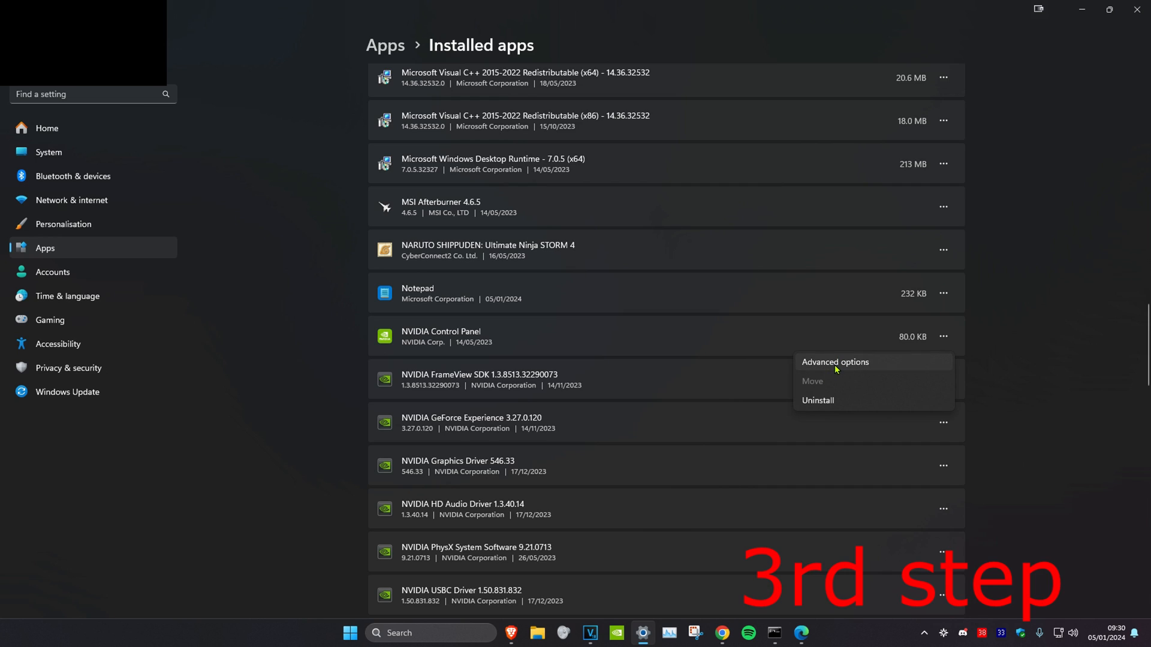
pyautogui.click(834, 362)
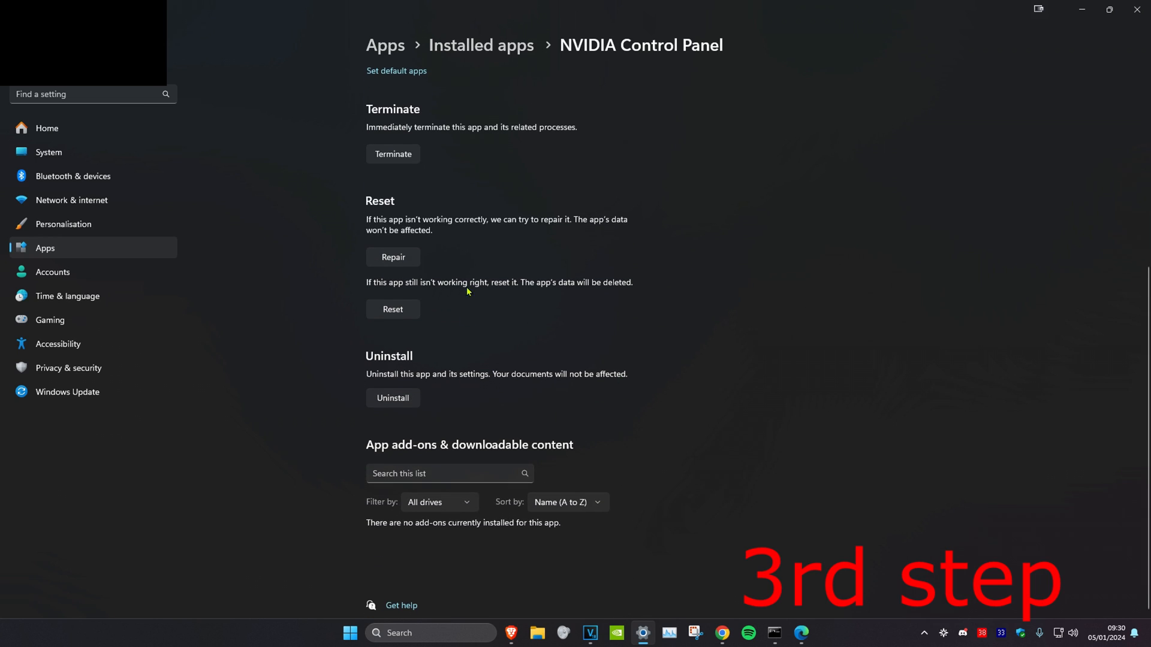
pyautogui.click(392, 309)
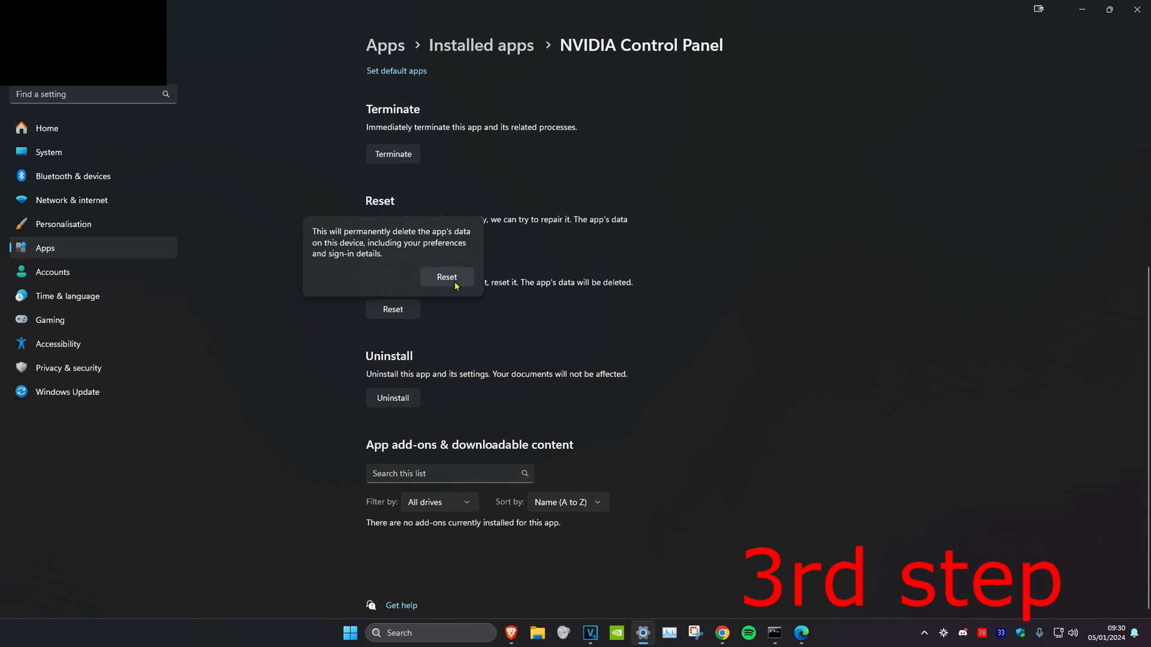